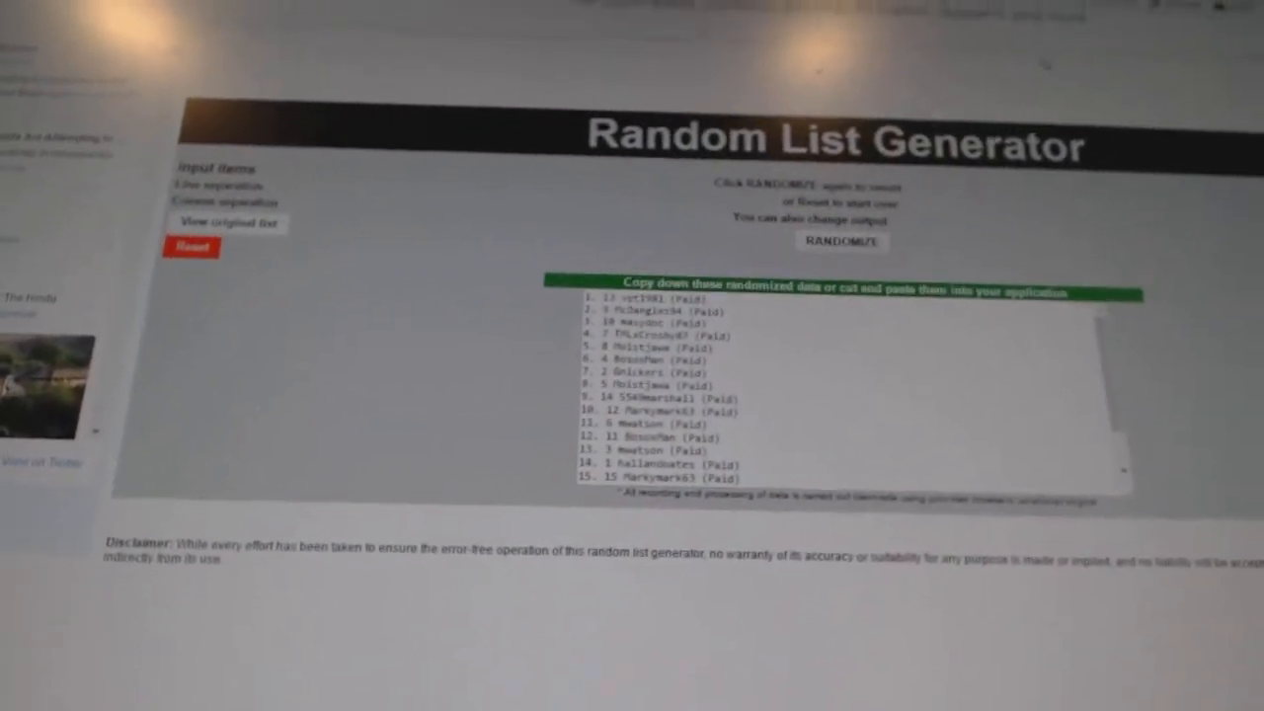
# - Place the shuffled participant names beside the numbered 30 NHL teams, Detroit through Carolina, in Sheet1
pyautogui.click(841, 245)
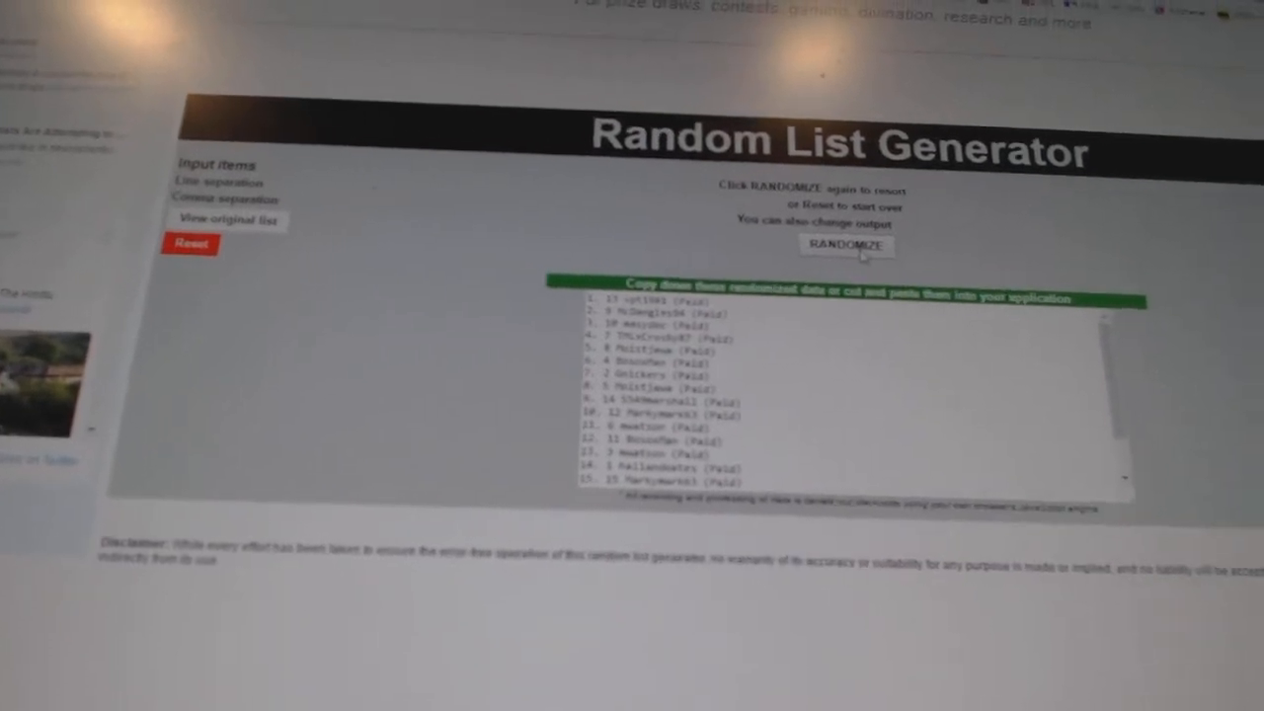
pyautogui.click(846, 245)
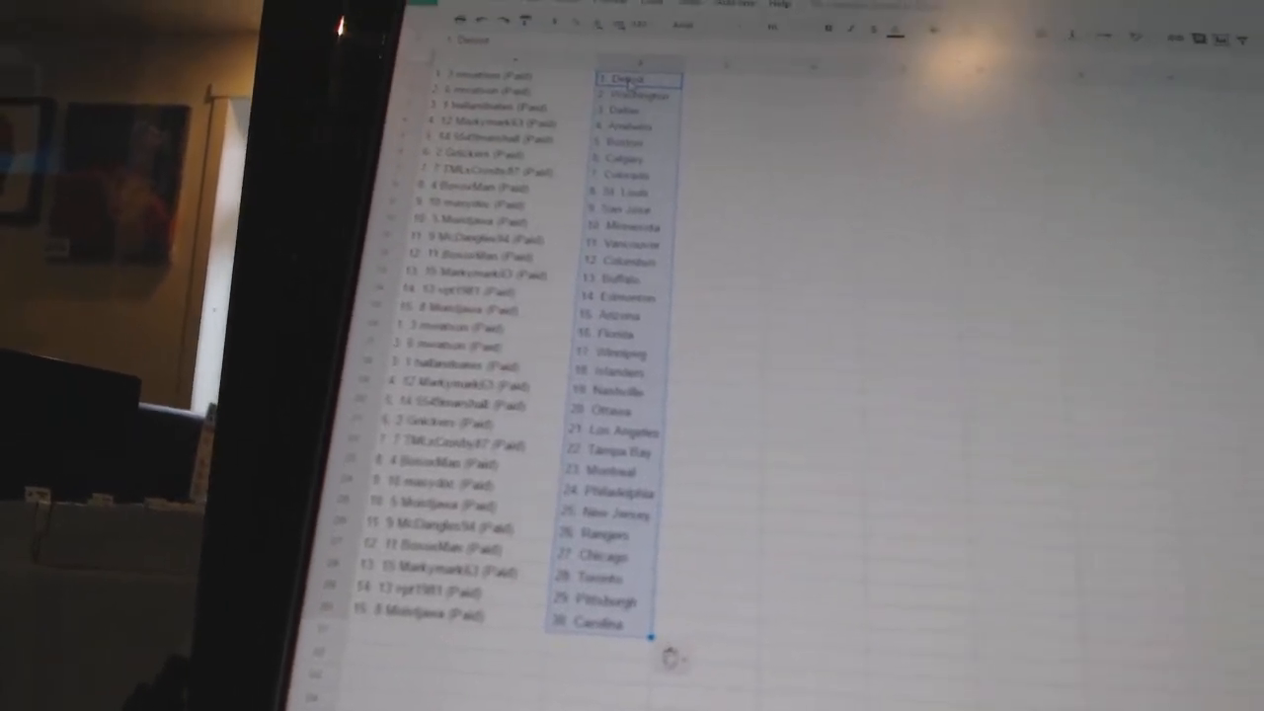
pyautogui.scroll(-3)
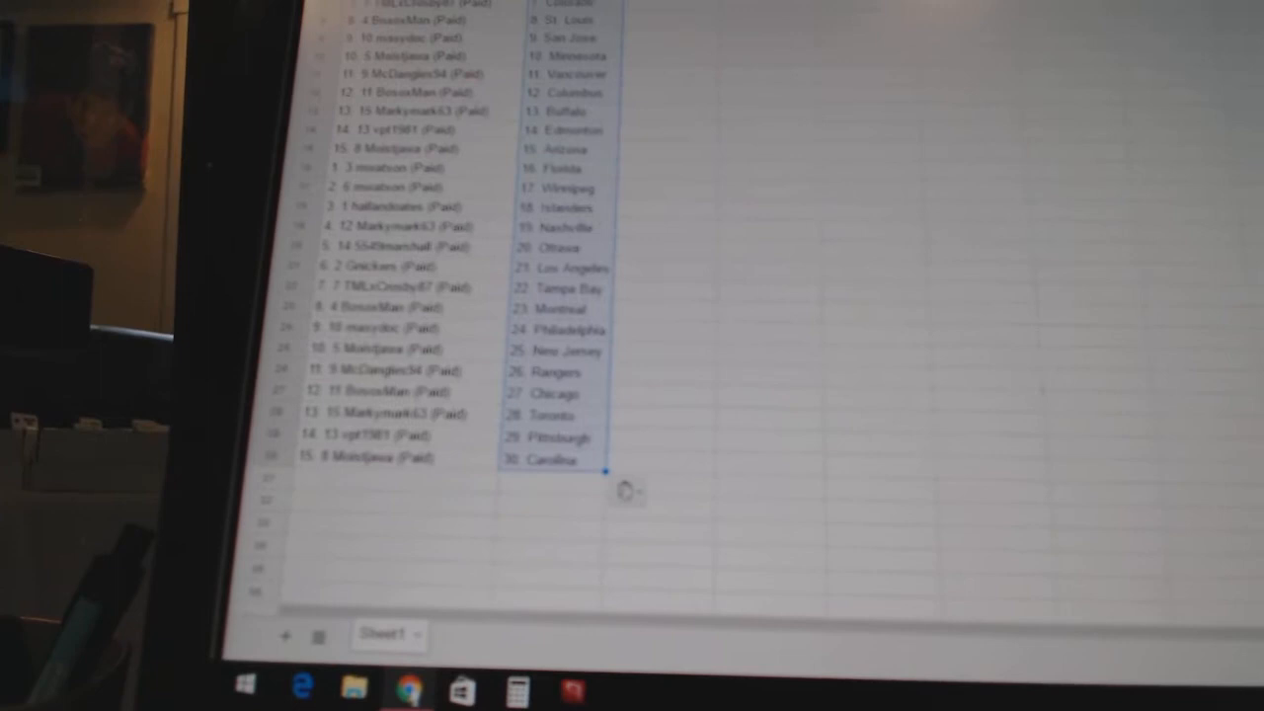